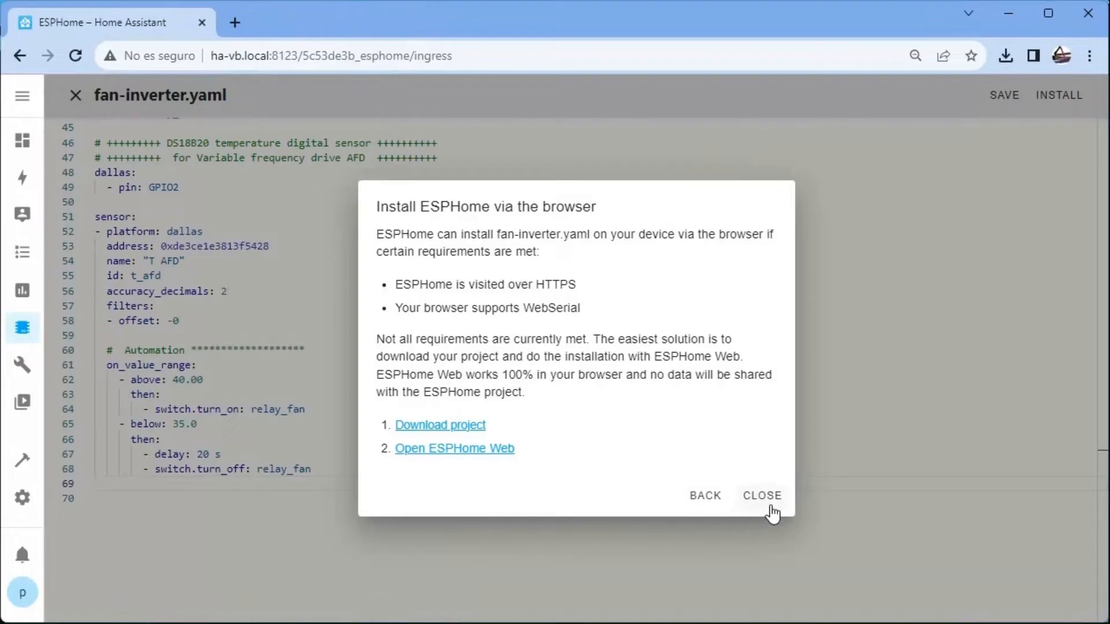
# Dismiss the browser install notice, close fan-inverter.yaml, and view the Fan Inverter logs
pyautogui.click(762, 495)
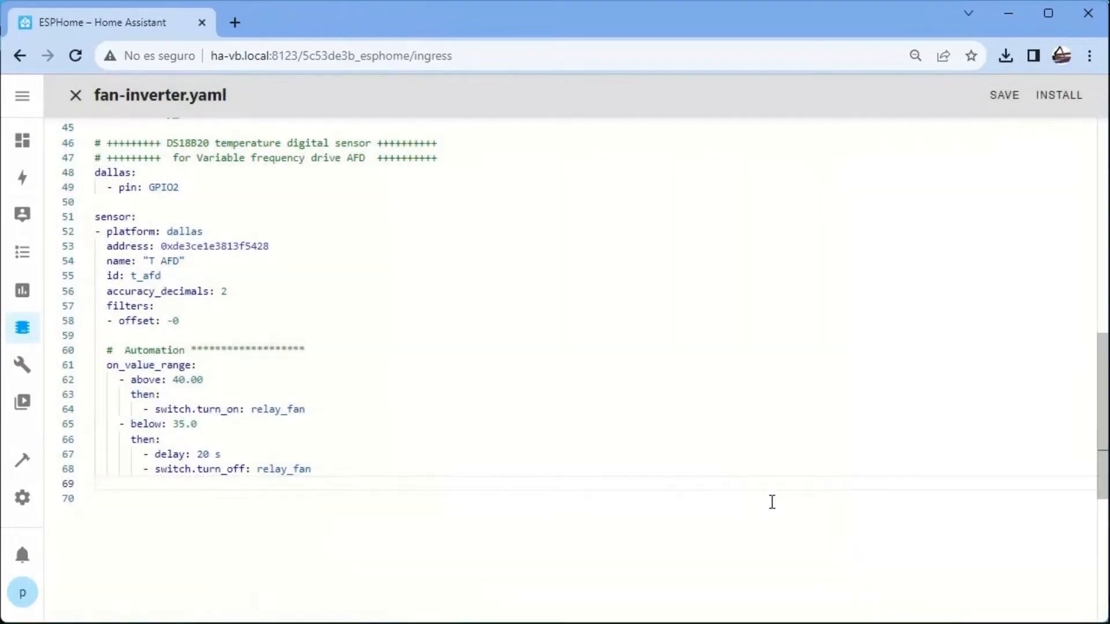
pyautogui.click(75, 95)
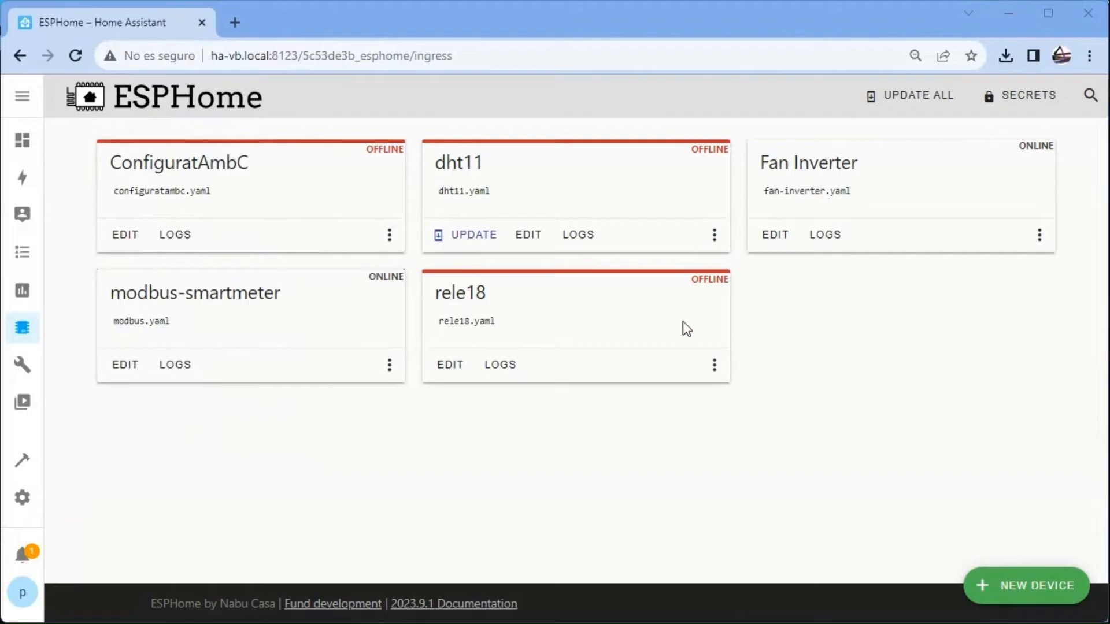
pyautogui.moveTo(823, 235)
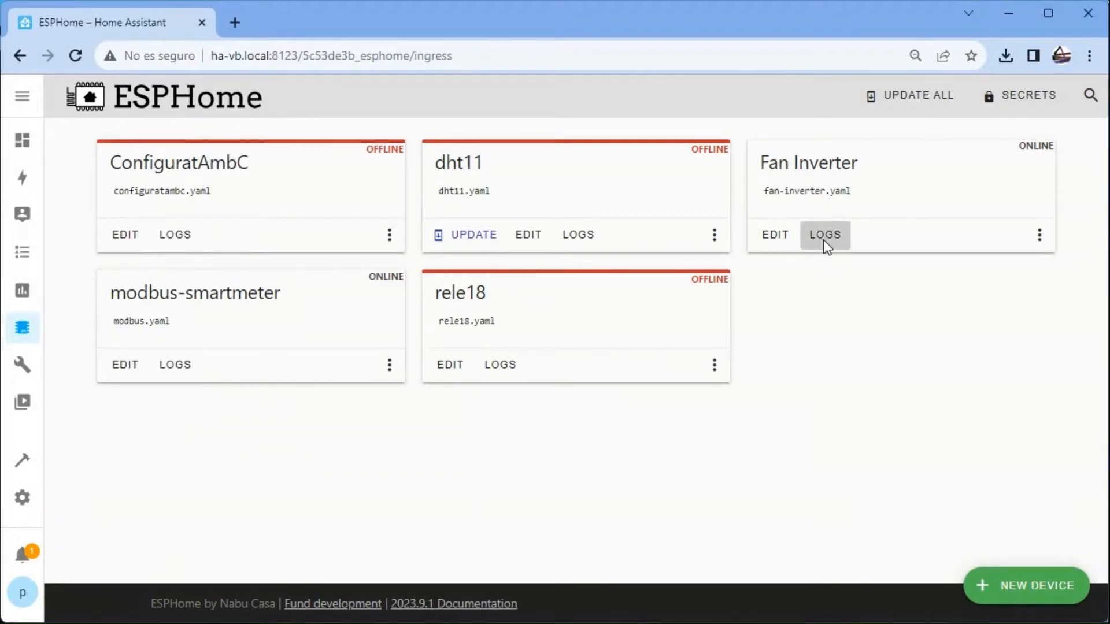
pyautogui.click(824, 234)
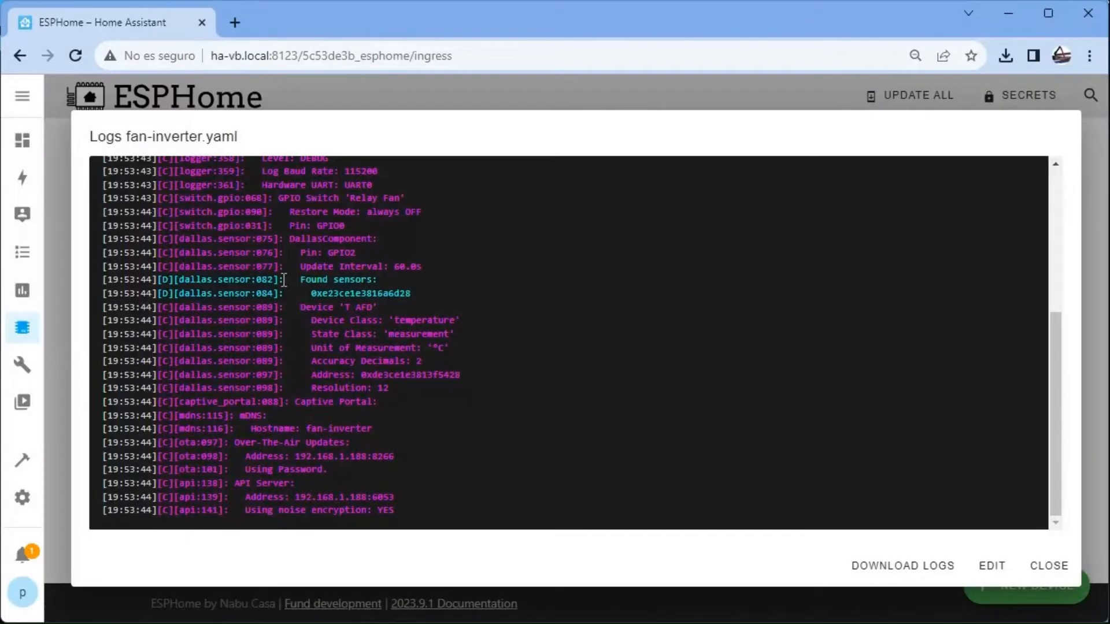
pyautogui.doubleClick(360, 293)
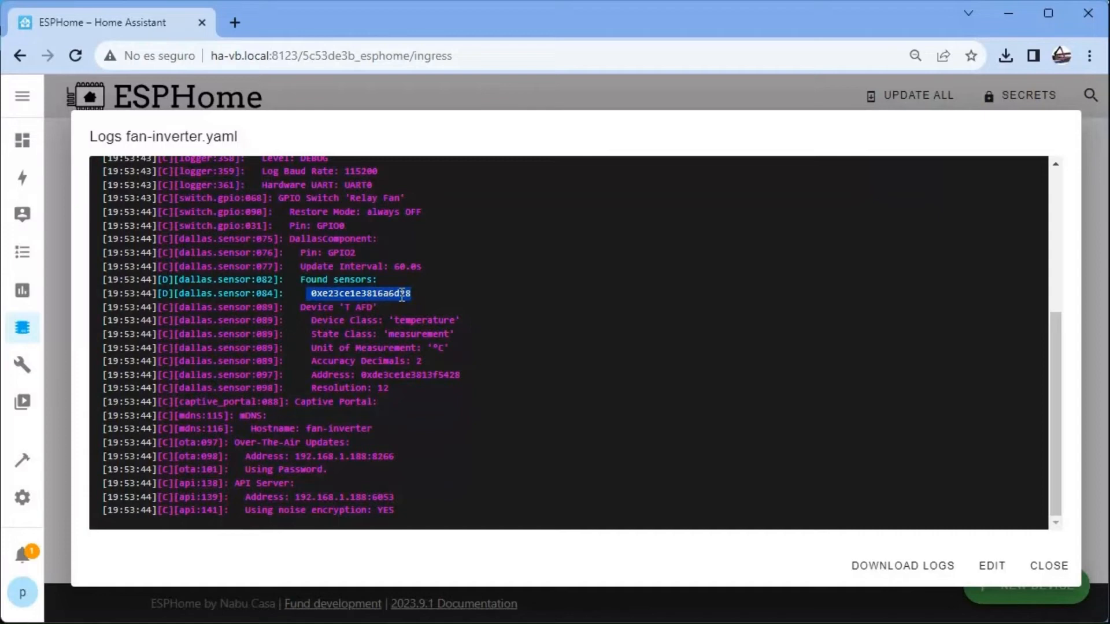
pyautogui.moveTo(429, 318)
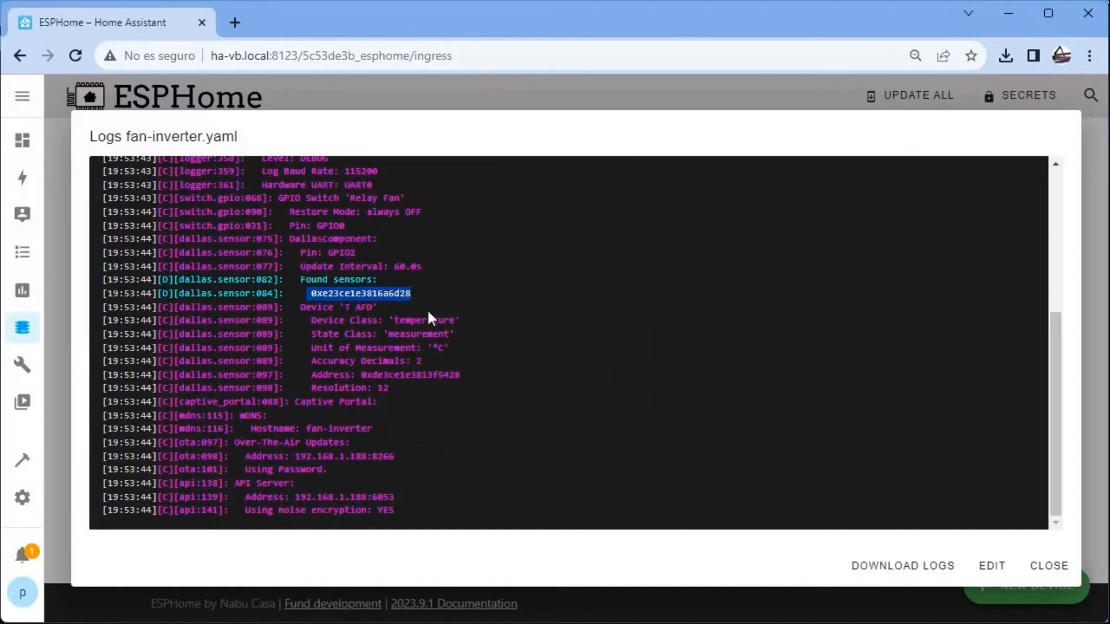
pyautogui.click(1048, 565)
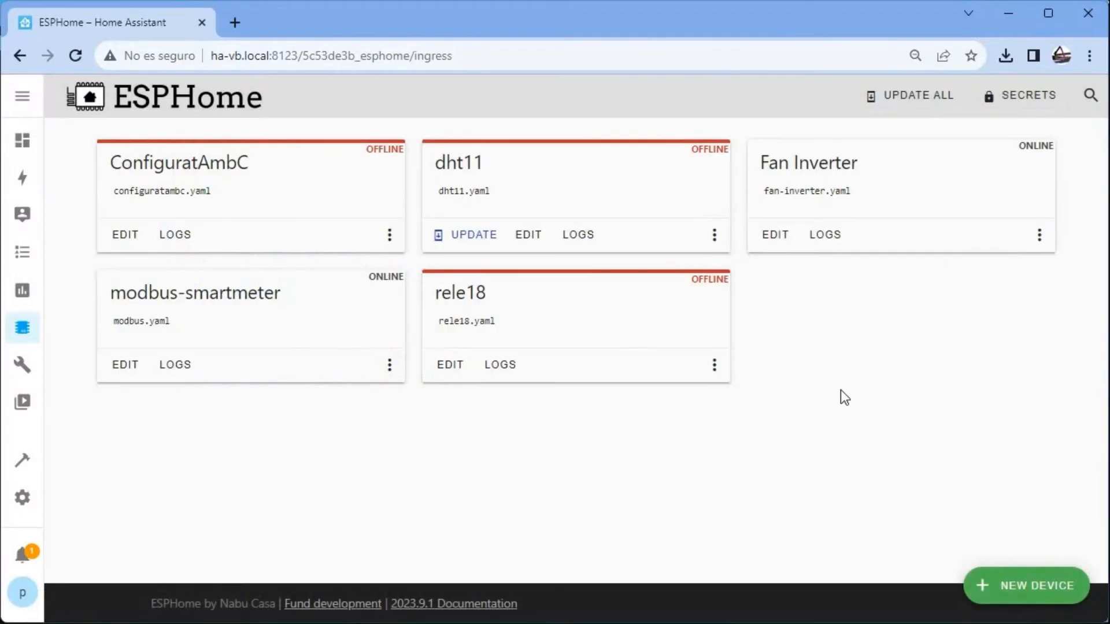
pyautogui.moveTo(773, 234)
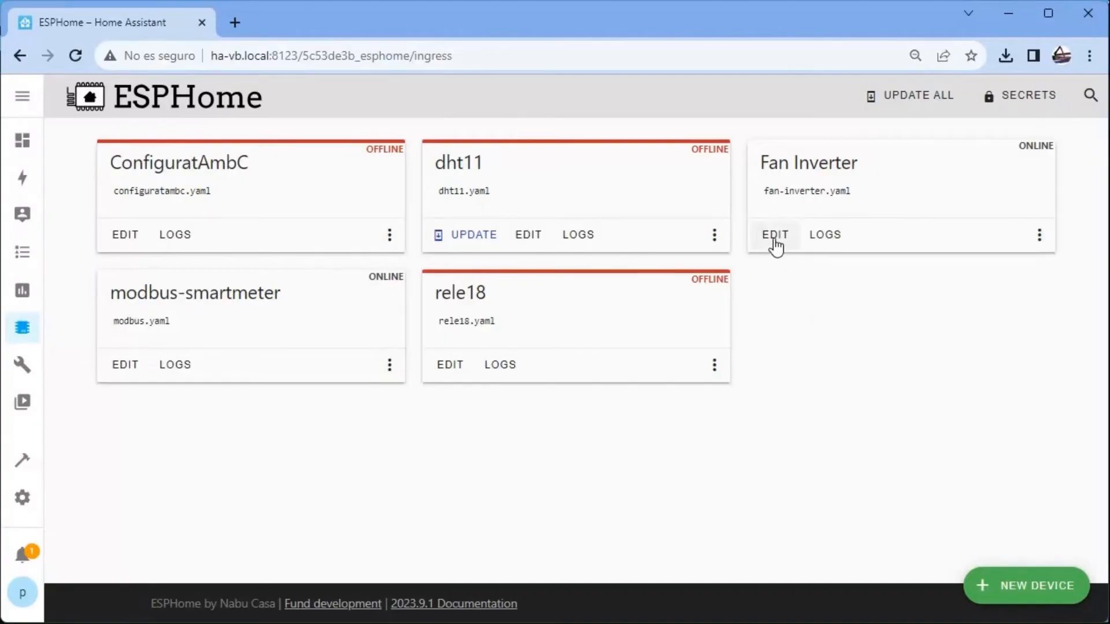
# Replace the Dallas sensor address in fan-inverter.yaml with 0xe23ce1e3816a6d28 and save
pyautogui.click(775, 235)
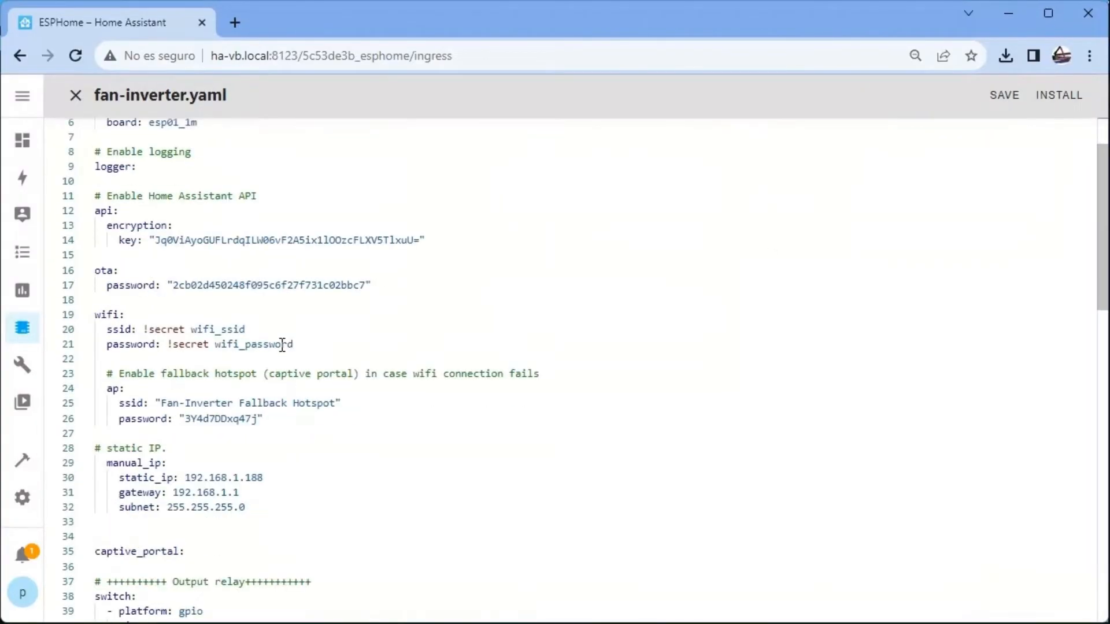
pyautogui.scroll(-3)
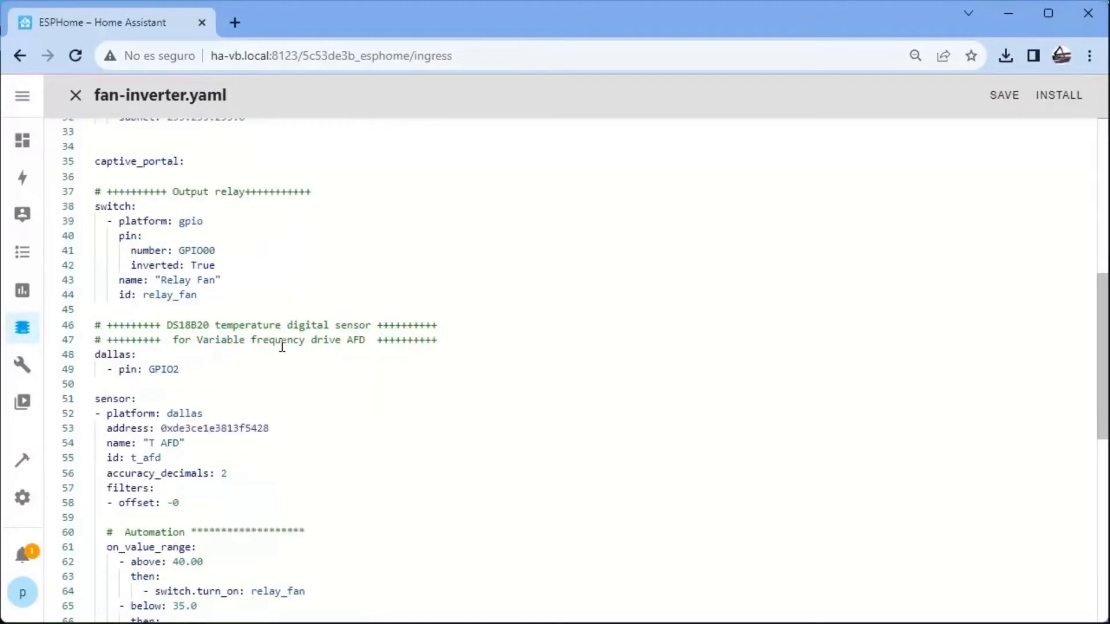
pyautogui.doubleClick(172, 428)
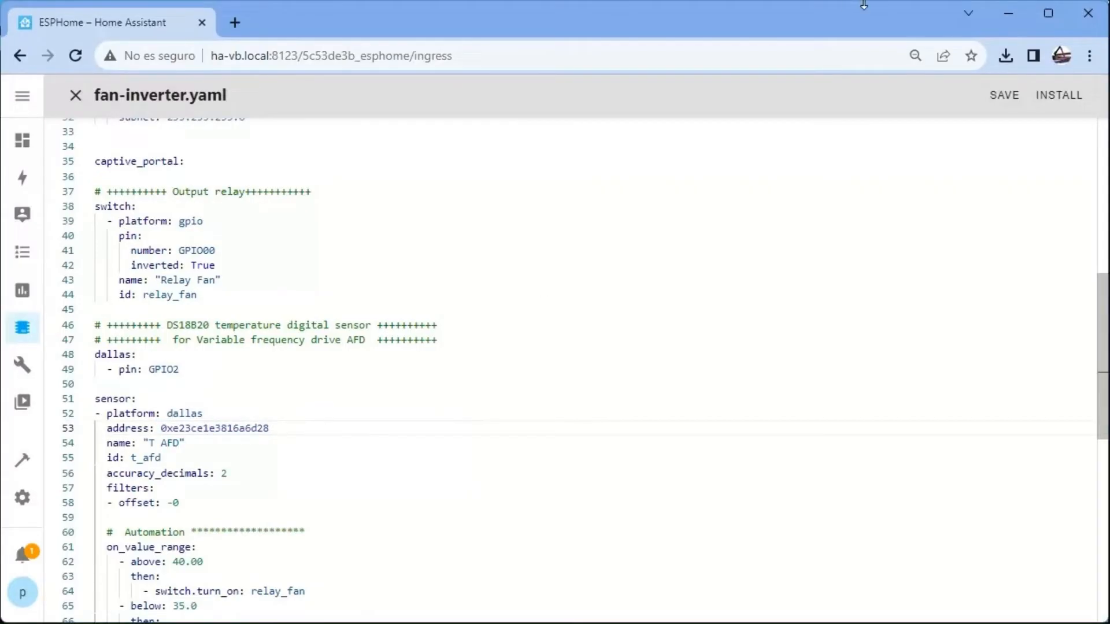
pyautogui.click(1003, 95)
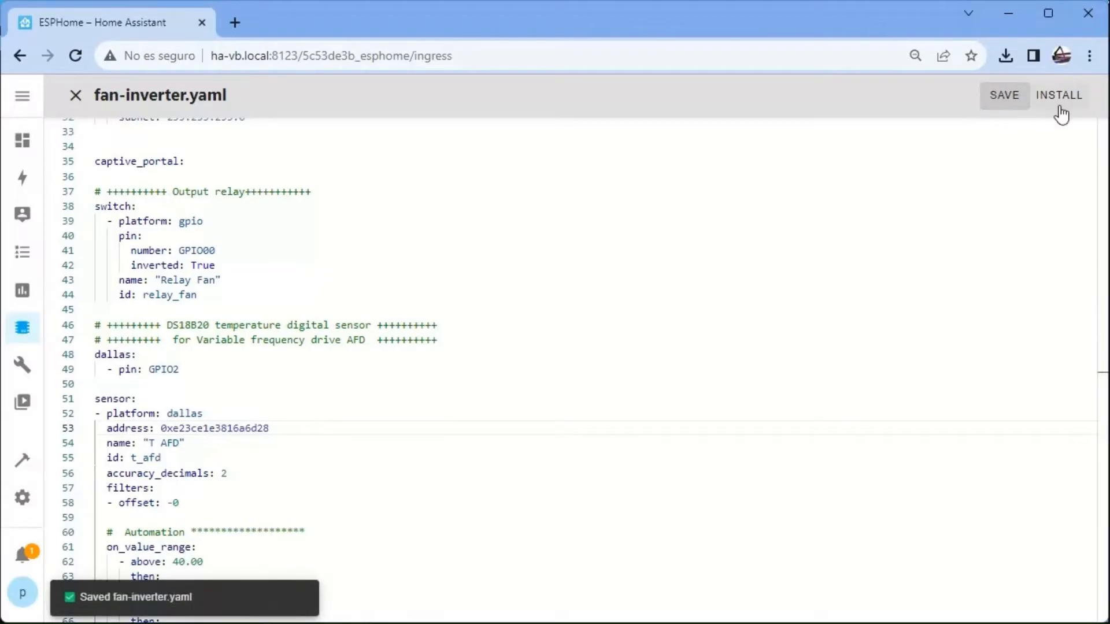
# Install the corrected firmware wirelessly and confirm T AFD reads 22.4 °C in the log
pyautogui.click(1059, 95)
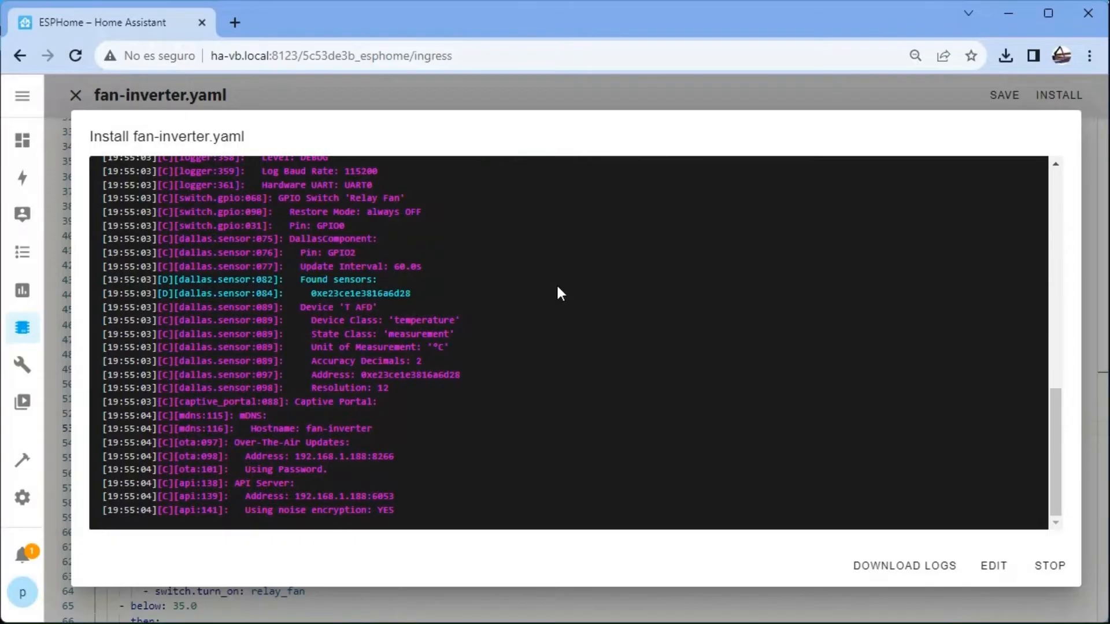
pyautogui.scroll(-3)
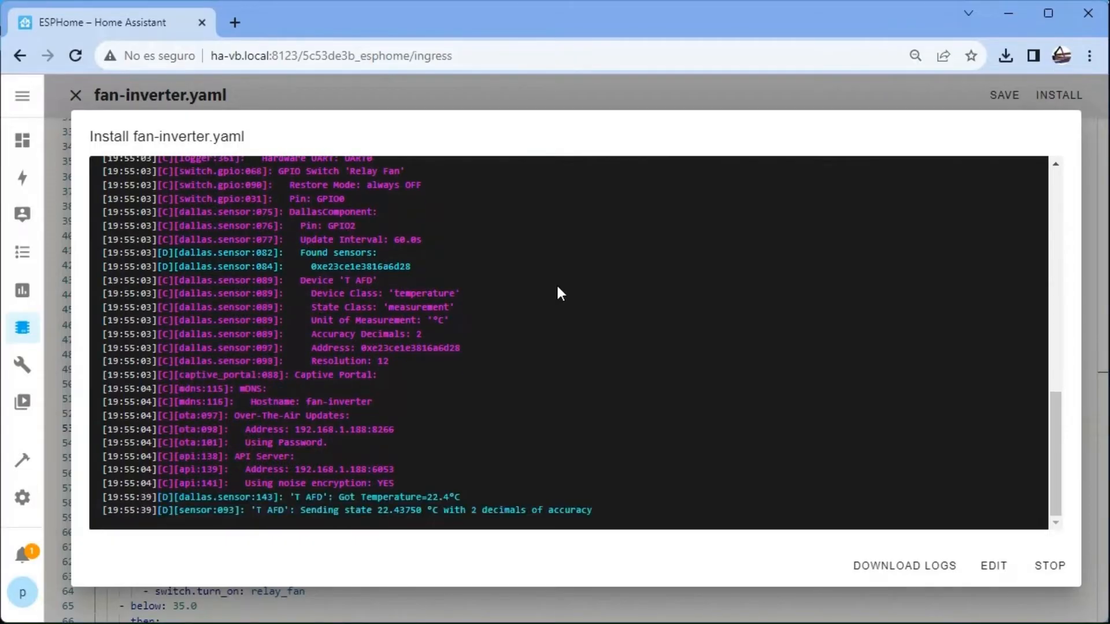
pyautogui.moveTo(476, 367)
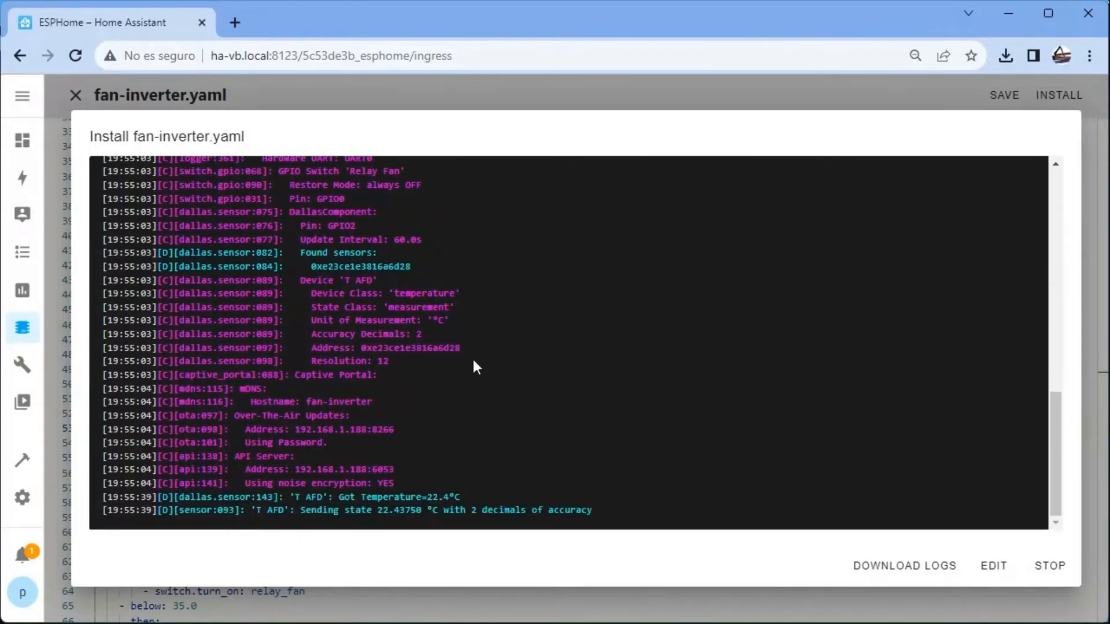
pyautogui.moveTo(919, 606)
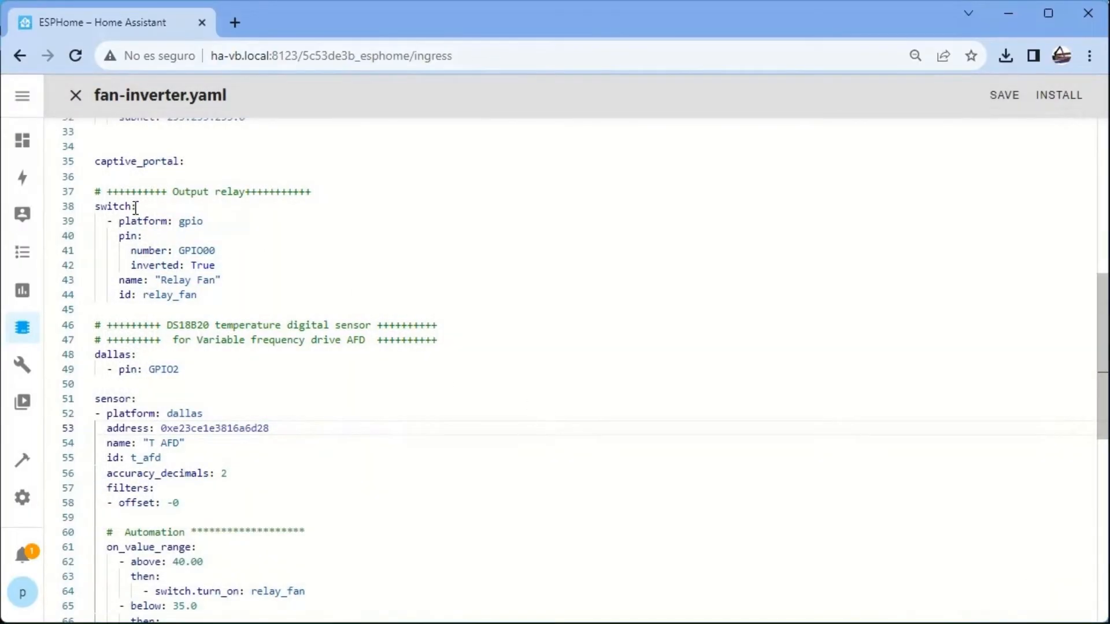
pyautogui.moveTo(23, 498)
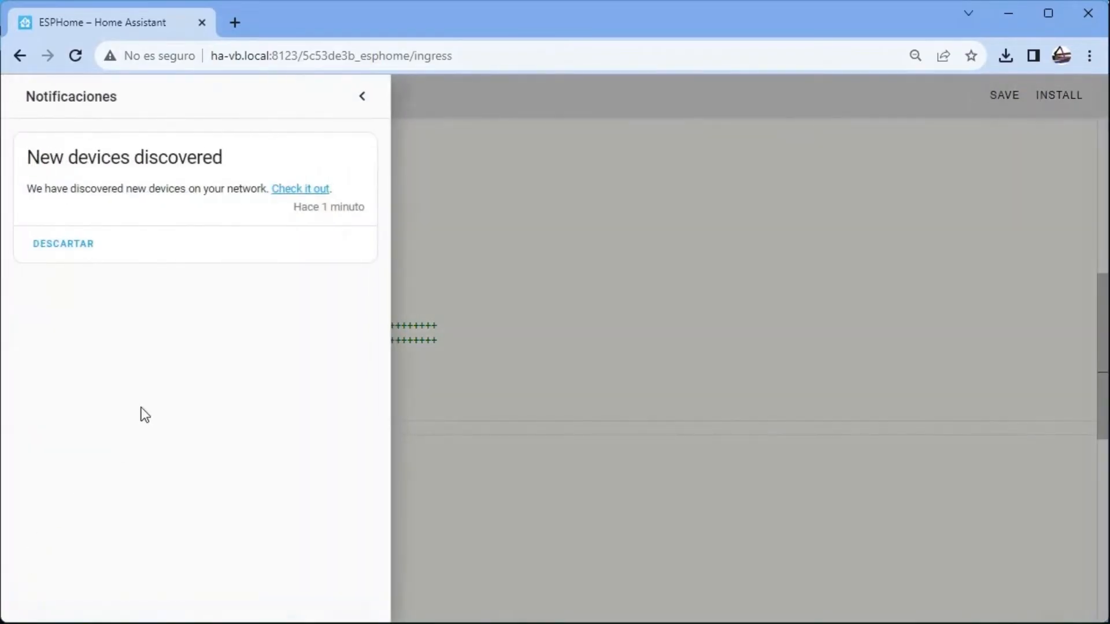
# Add the discovered Fan Inverter node from the notification's discovered devices
pyautogui.click(300, 189)
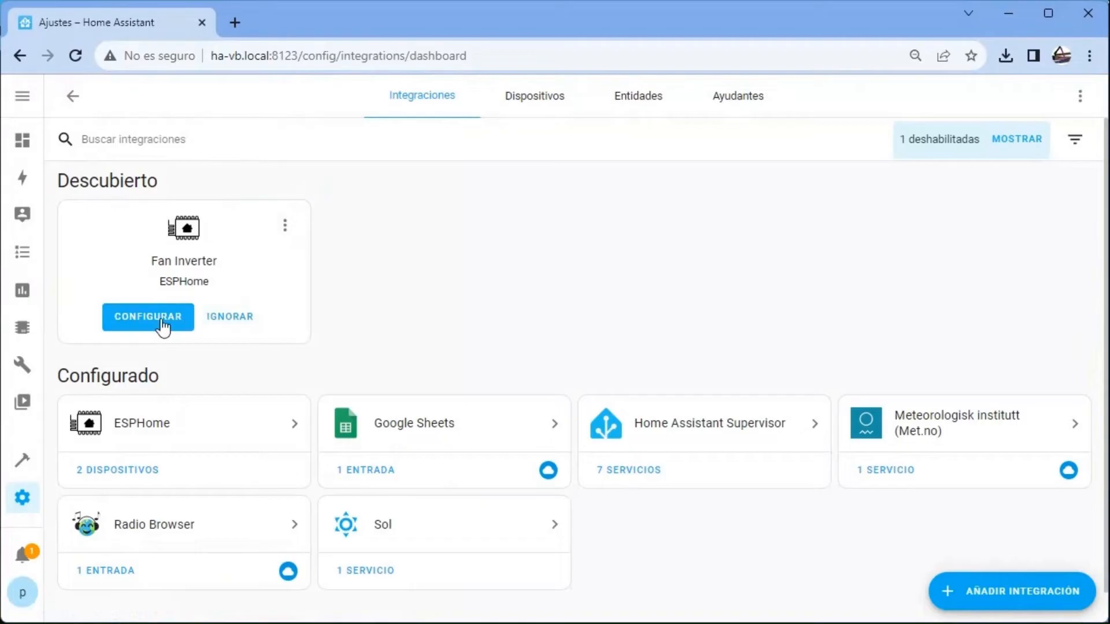
pyautogui.click(147, 317)
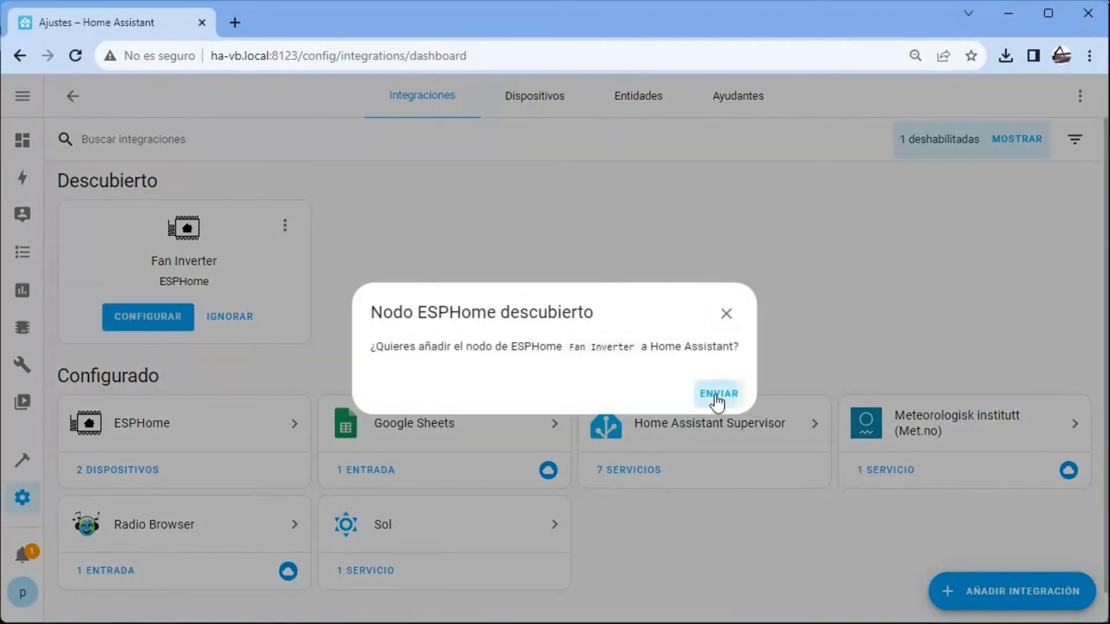
pyautogui.click(717, 394)
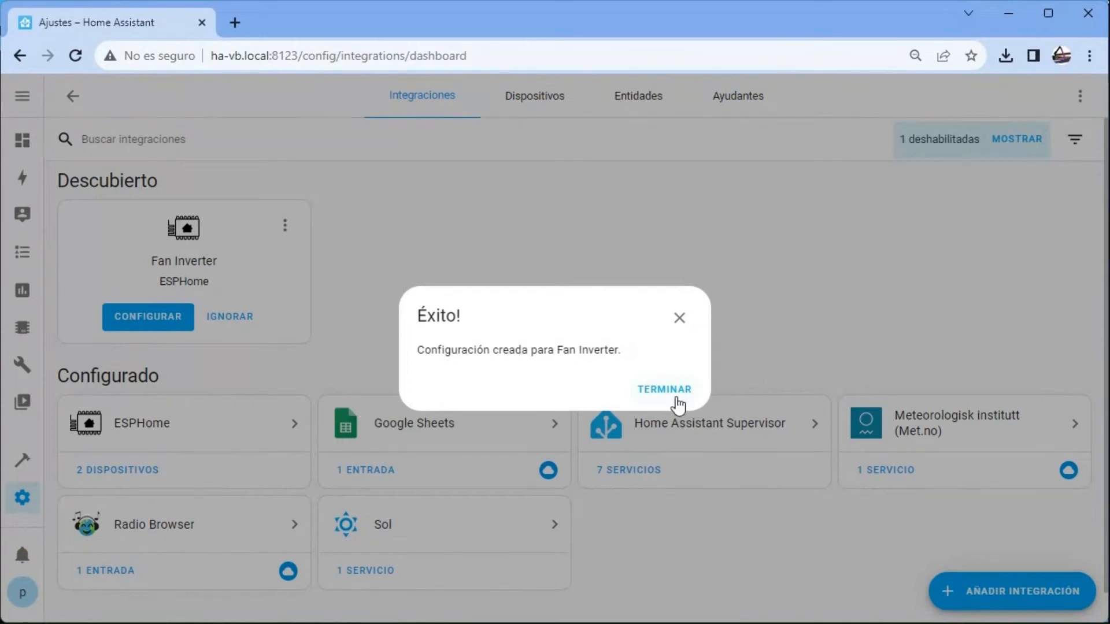
pyautogui.click(663, 389)
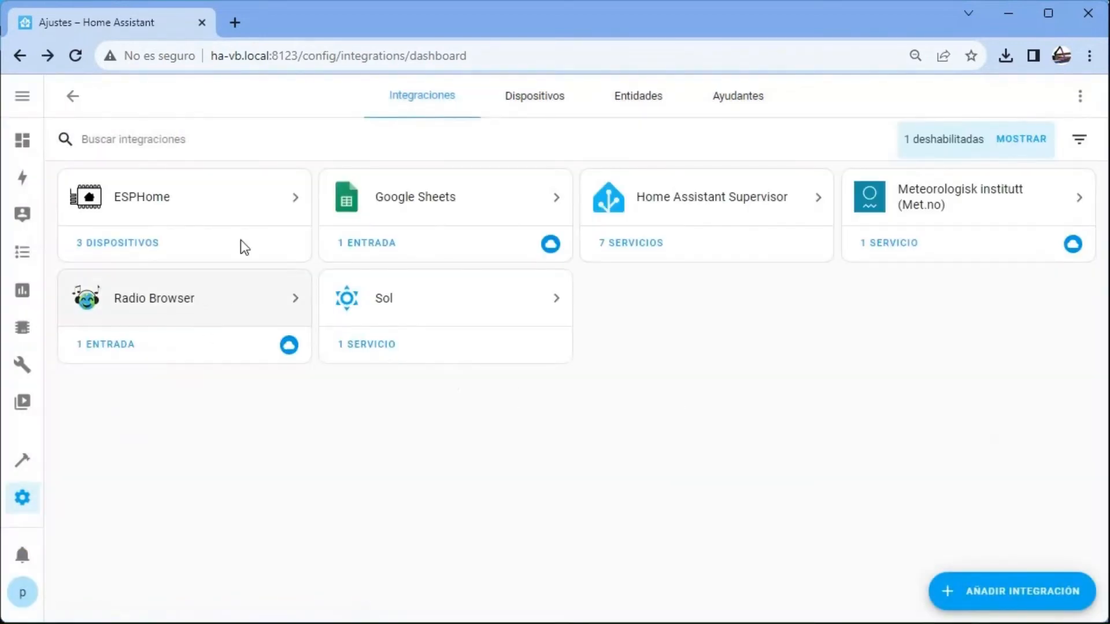
# Inspect the Fan Inverter device, then return to the ESPHome integration via Developer Tools and Settings
pyautogui.click(184, 196)
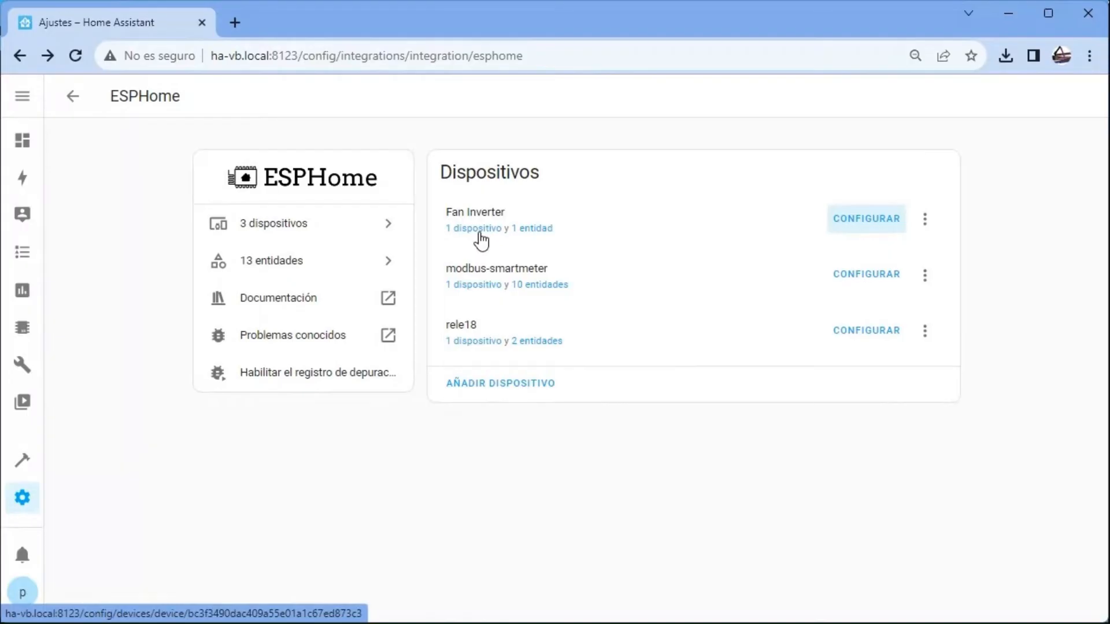
pyautogui.click(474, 211)
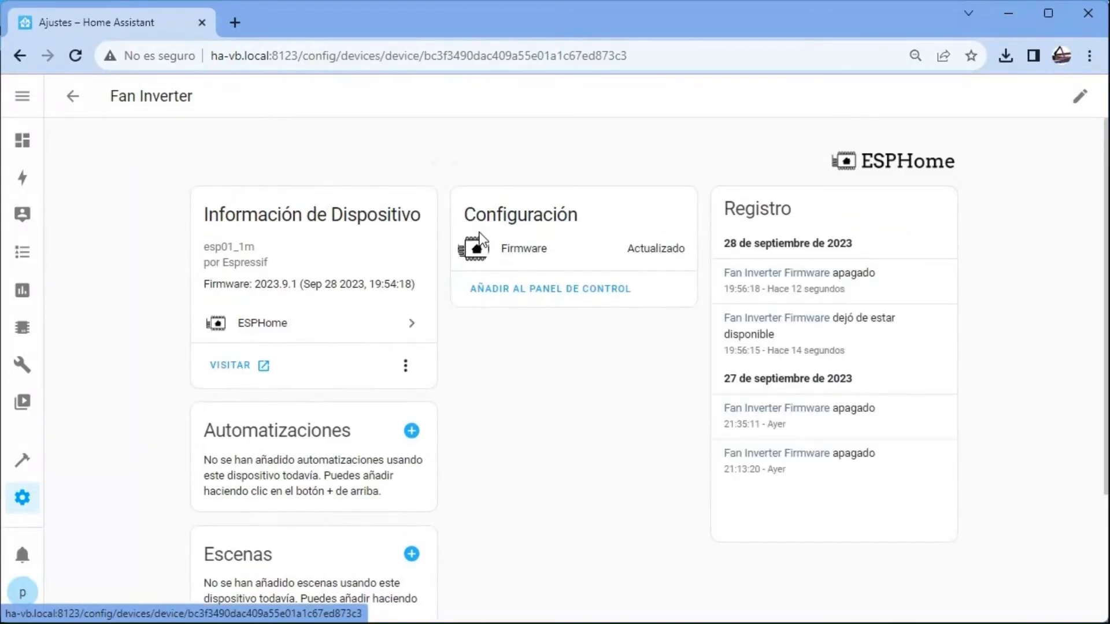
pyautogui.moveTo(589, 344)
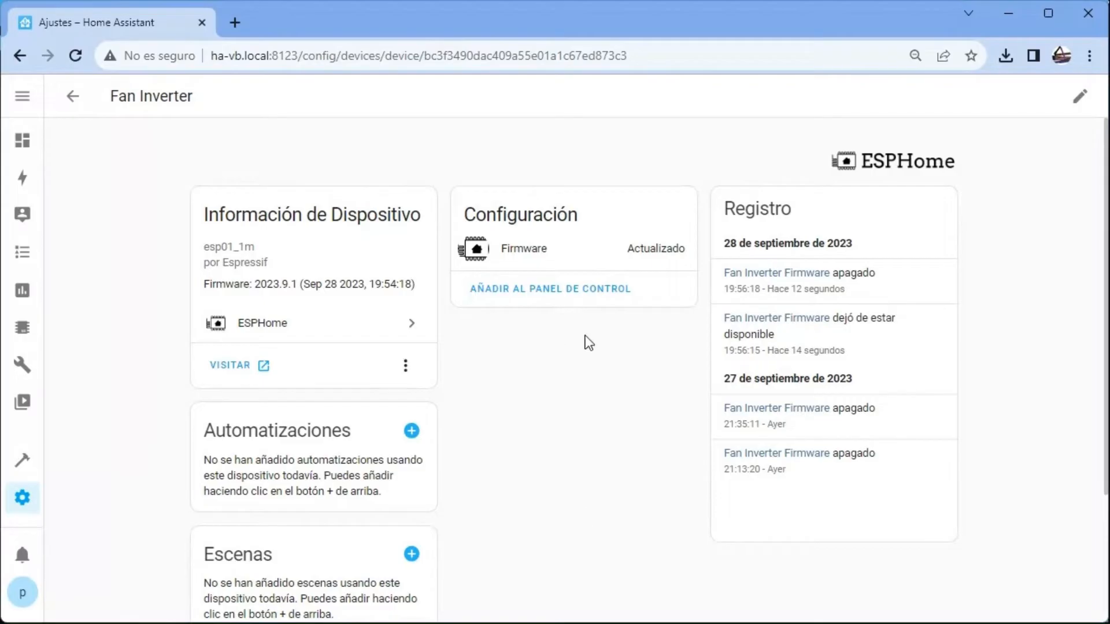
pyautogui.moveTo(23, 460)
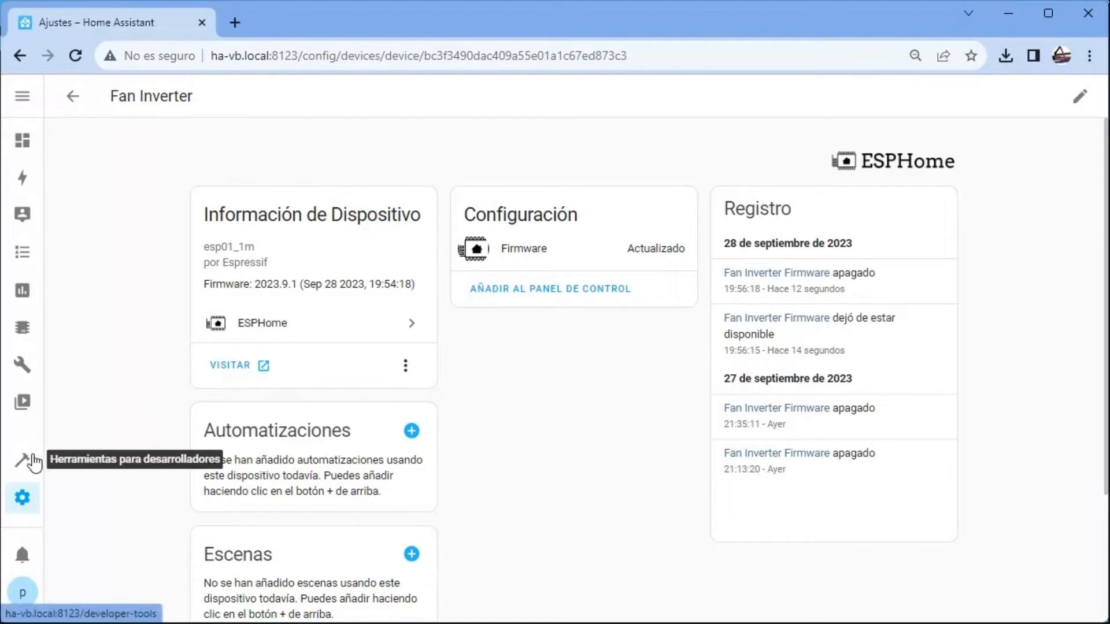
pyautogui.click(22, 460)
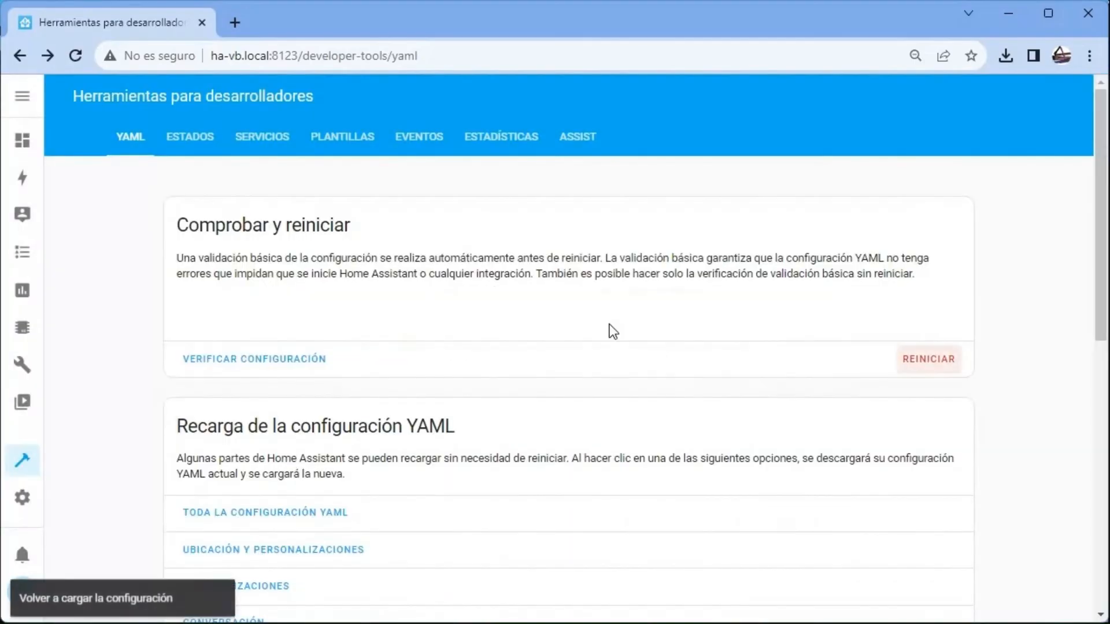
pyautogui.click(22, 497)
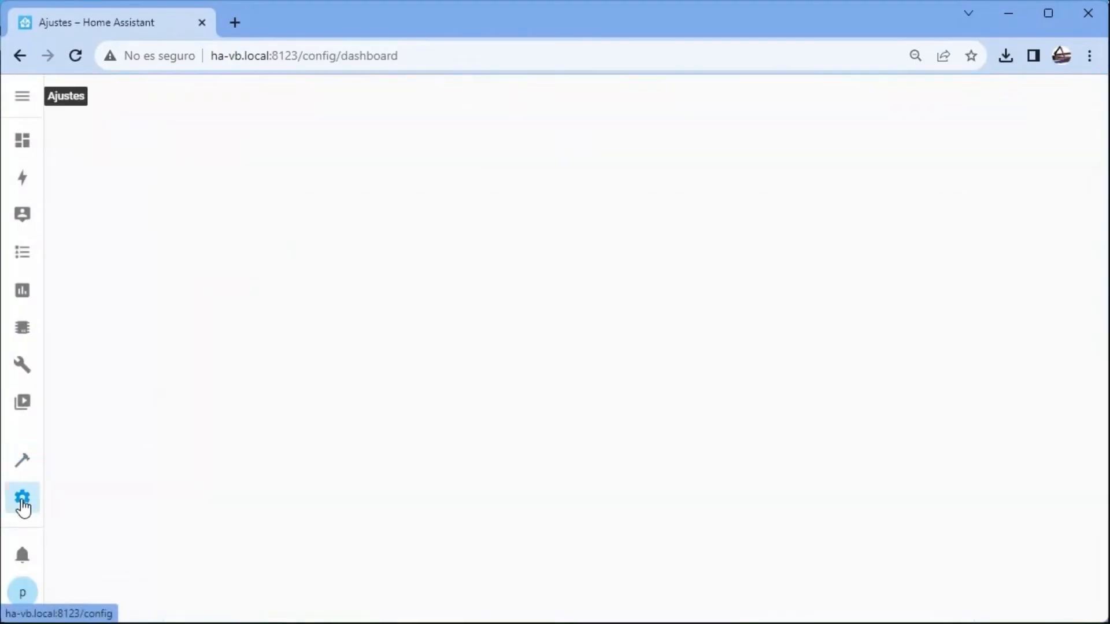
pyautogui.click(22, 496)
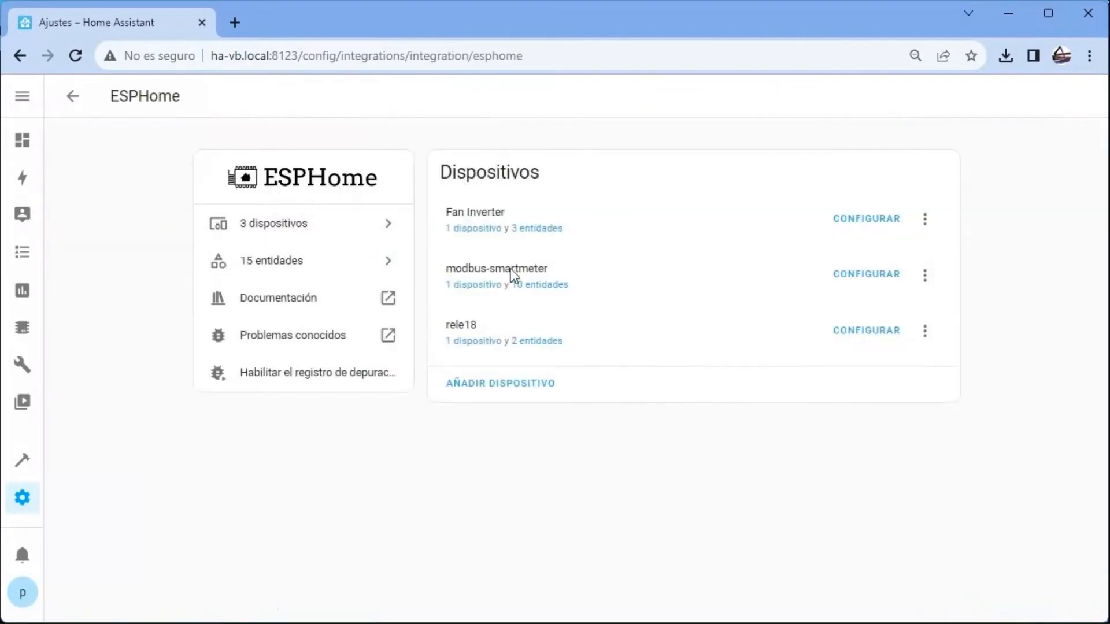
# Add T AFD to the Home view as a gauge card, yellow from 55, red from 61
pyautogui.click(476, 211)
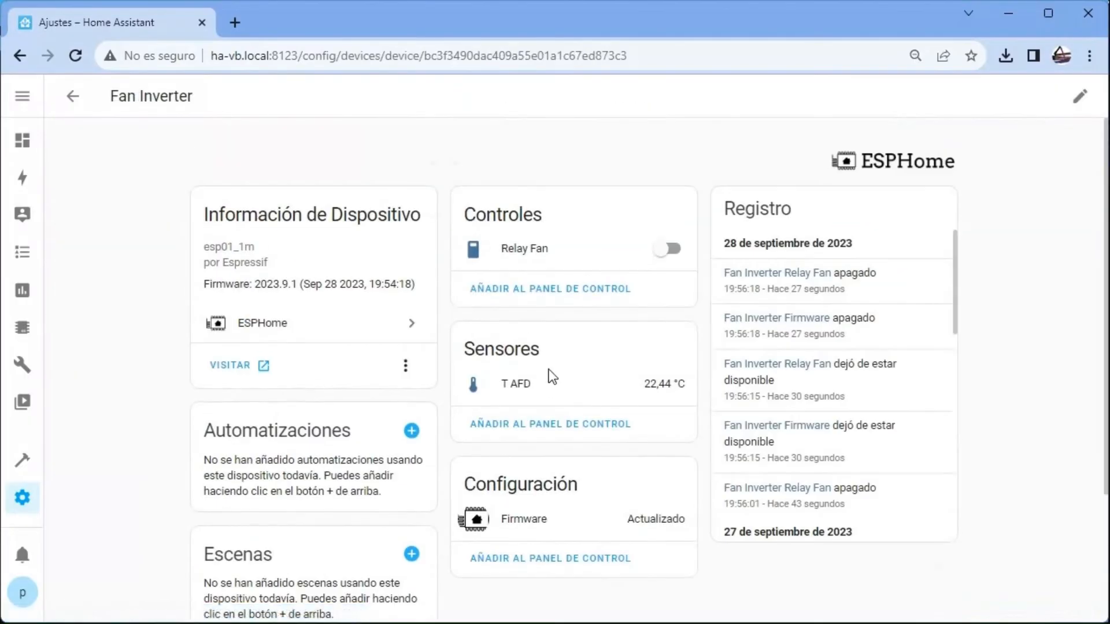
pyautogui.click(550, 288)
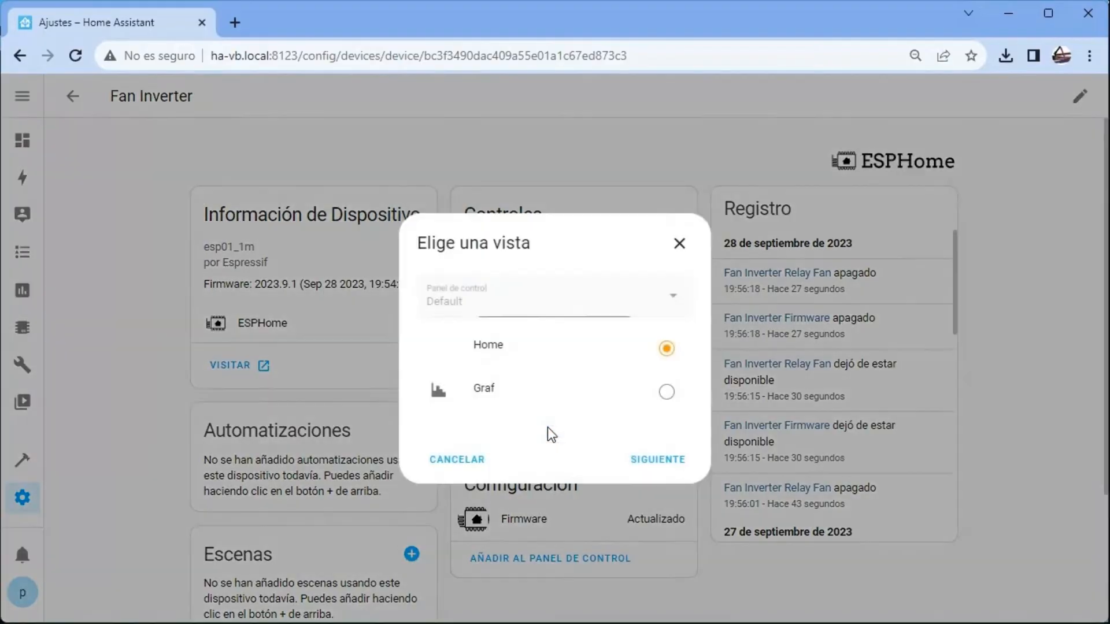
pyautogui.moveTo(656, 460)
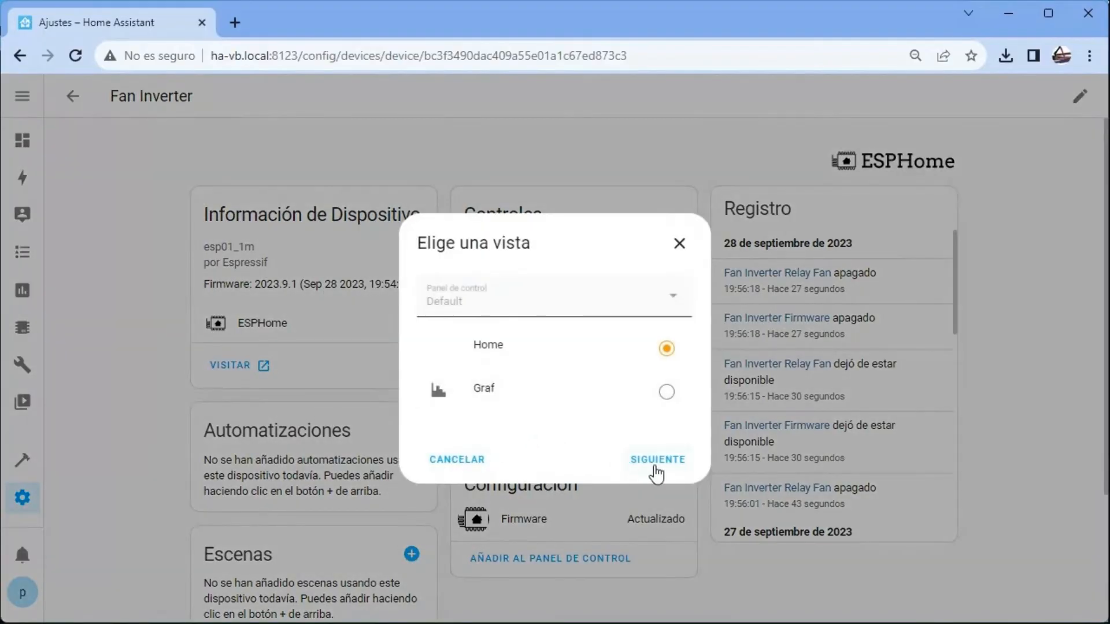
pyautogui.click(657, 460)
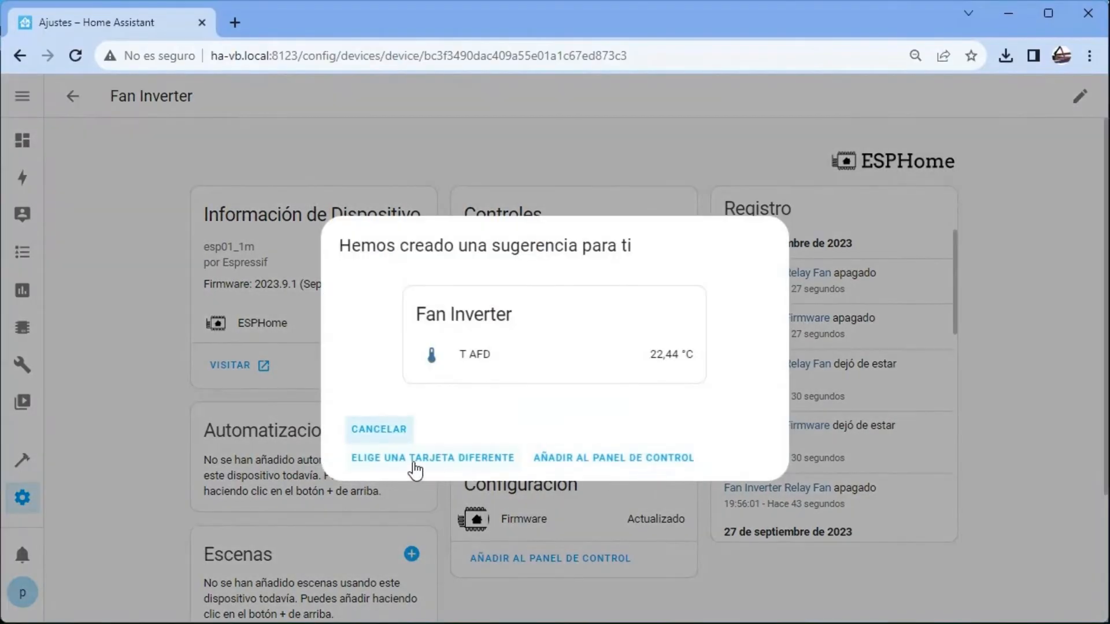
pyautogui.click(431, 458)
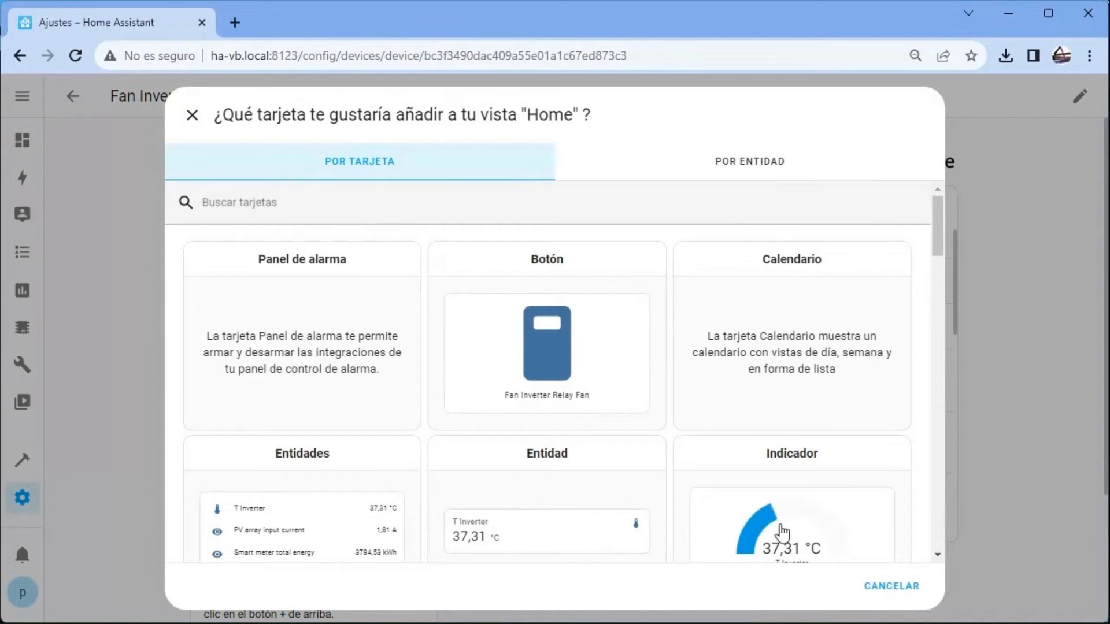
pyautogui.click(791, 517)
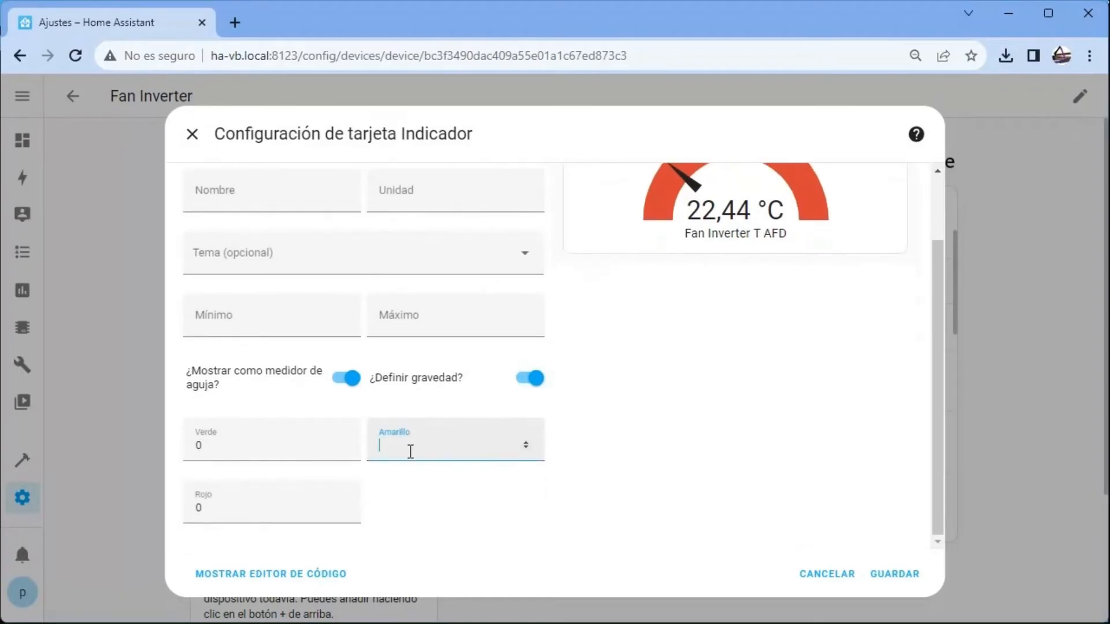
pyautogui.write('55')
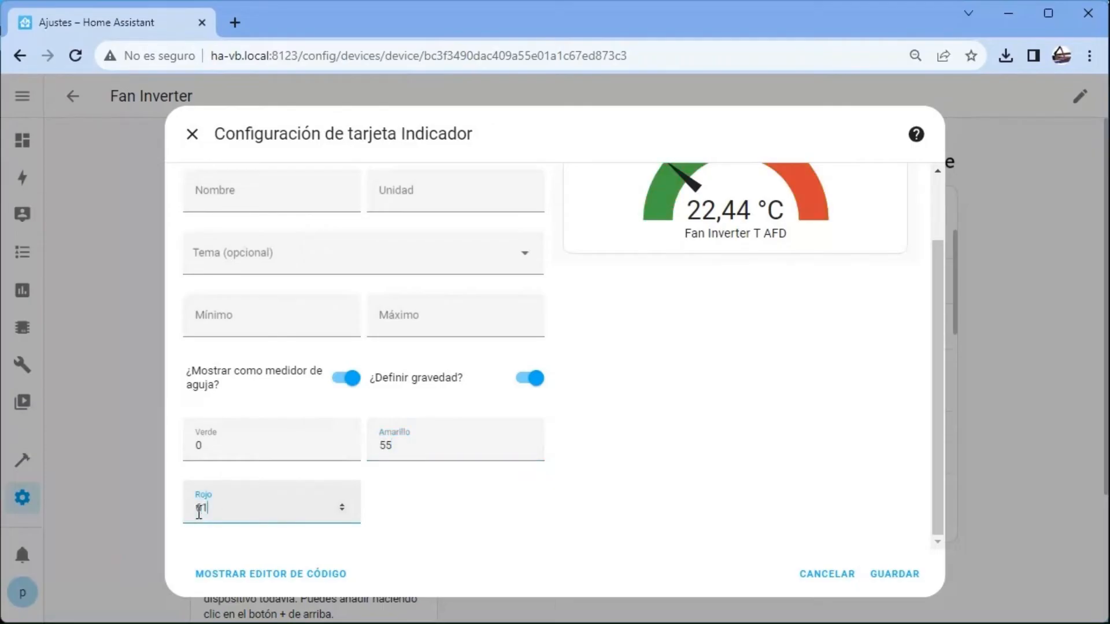
pyautogui.write('61')
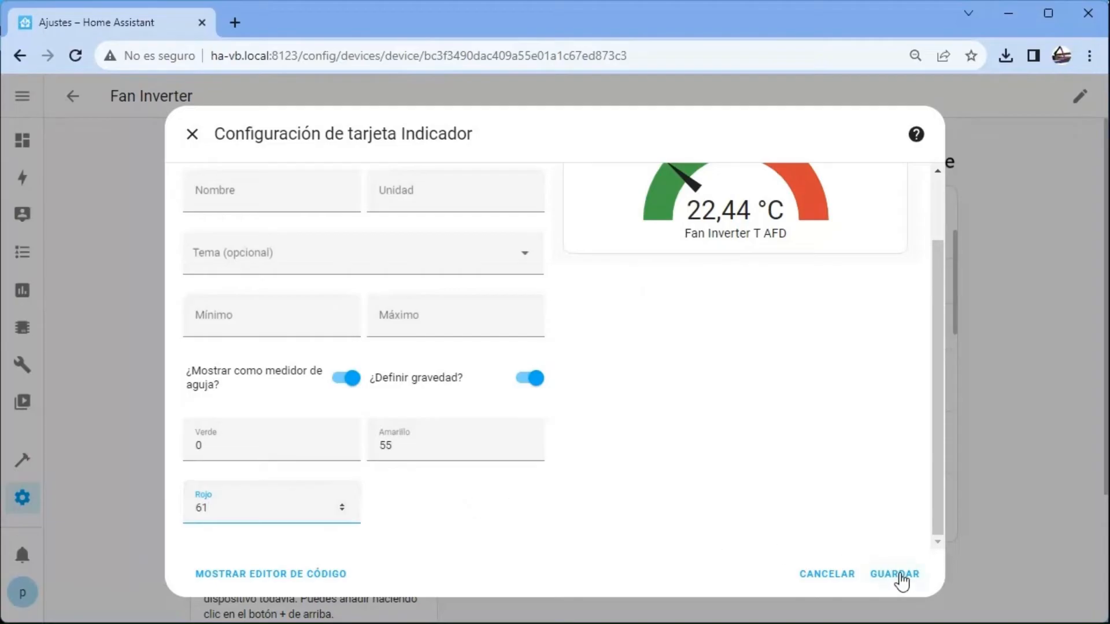
pyautogui.click(895, 574)
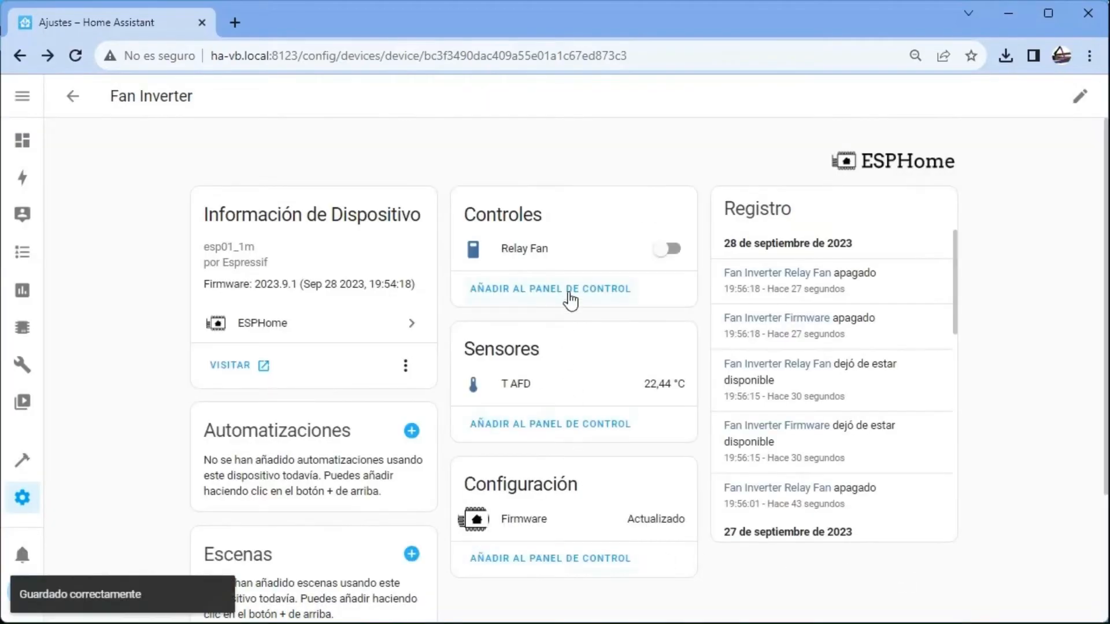
# Add the suggested Relay Fan card from Controles to the Home view
pyautogui.click(550, 288)
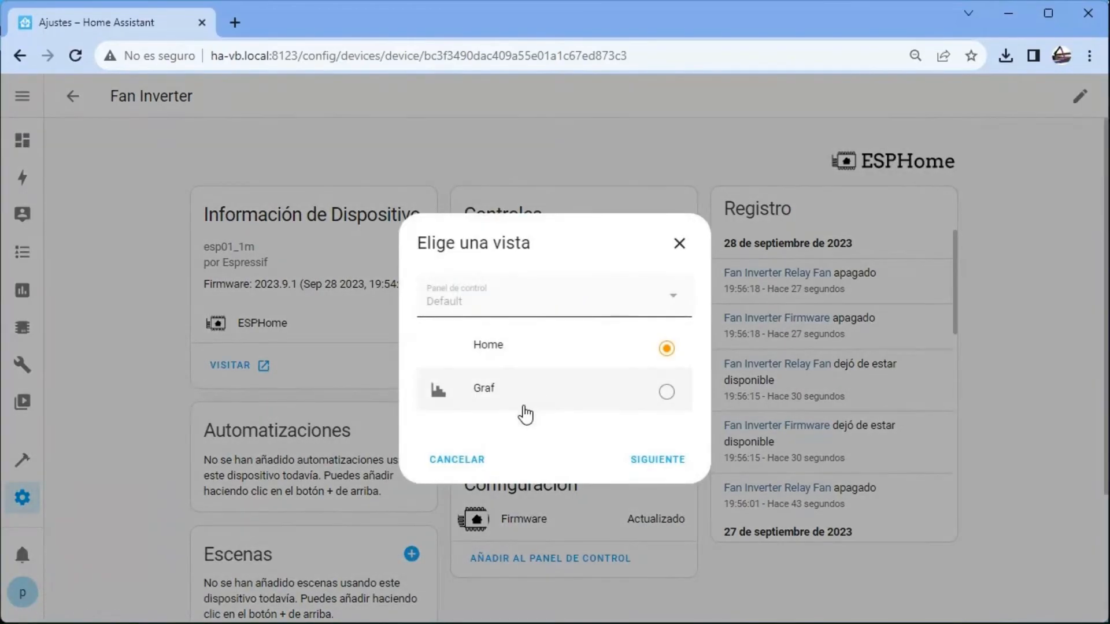
pyautogui.moveTo(609, 463)
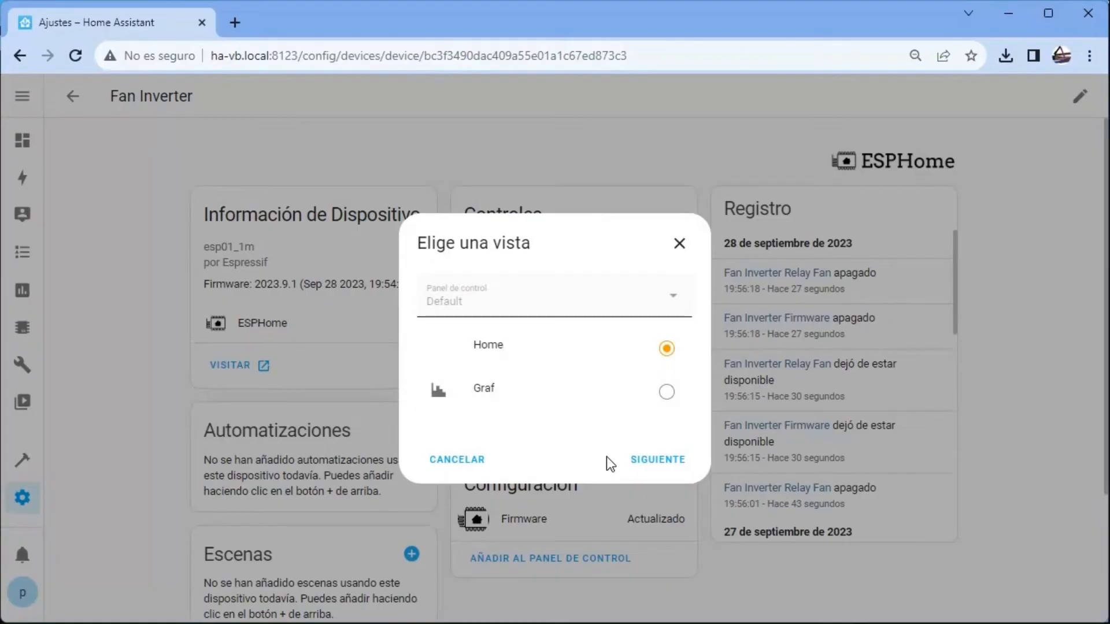
pyautogui.click(657, 459)
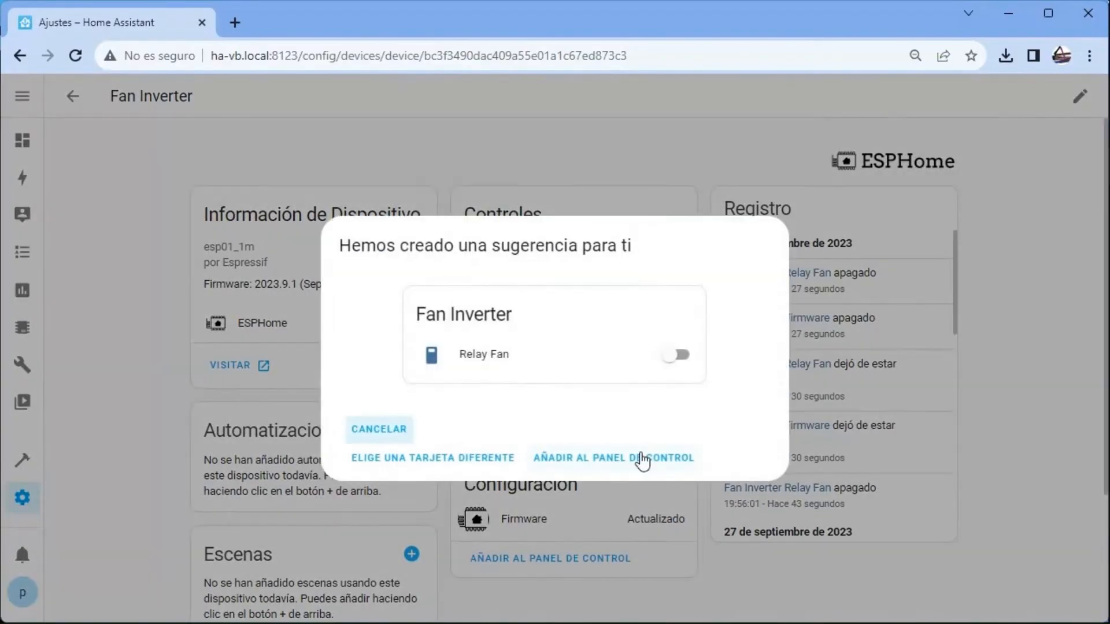
pyautogui.click(613, 457)
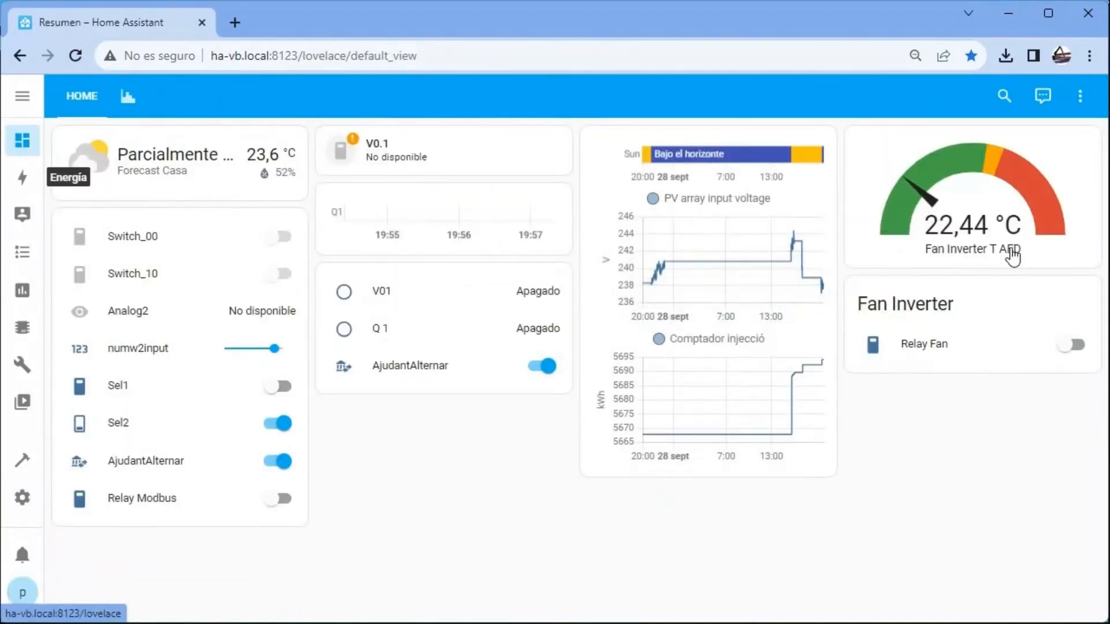
pyautogui.moveTo(956, 392)
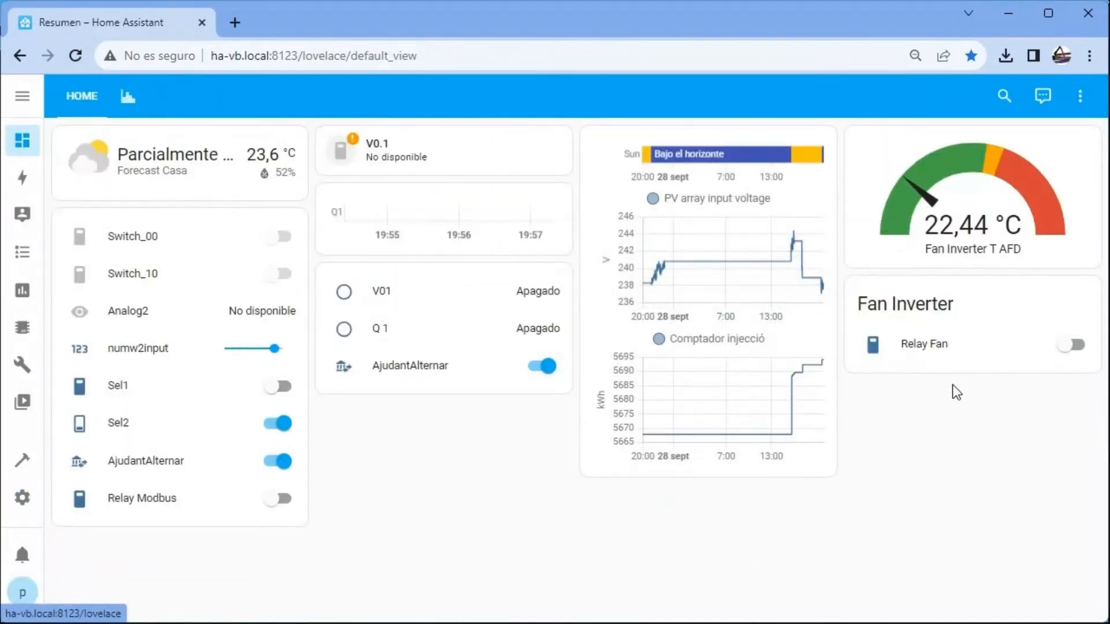
pyautogui.moveTo(935, 432)
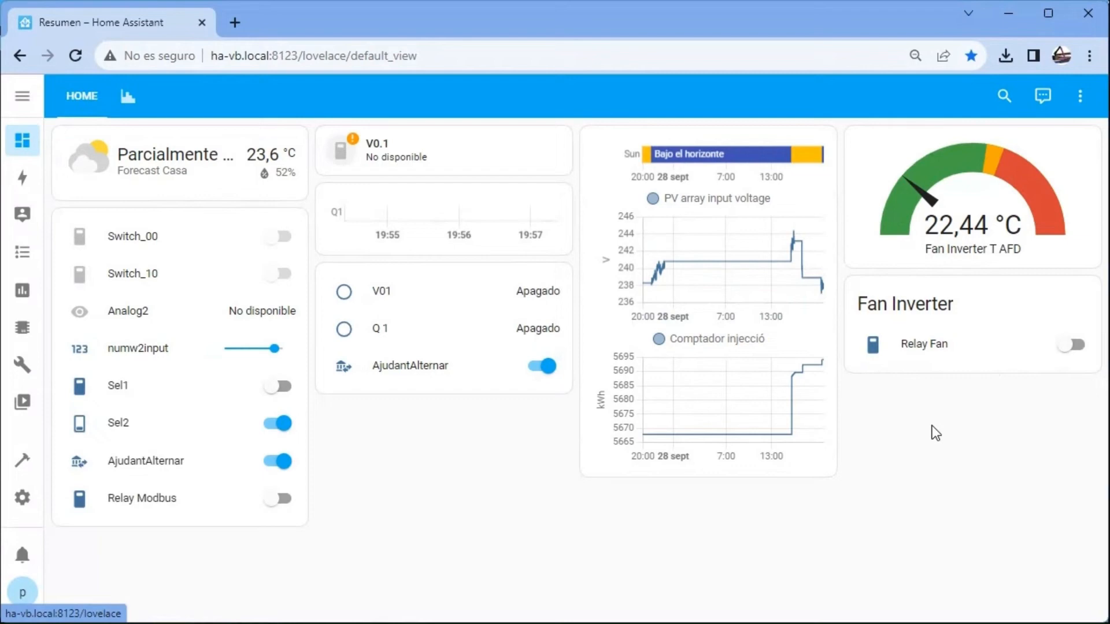
# Toggle the Relay Fan switch on and back off from the Home dashboard card
pyautogui.click(1071, 345)
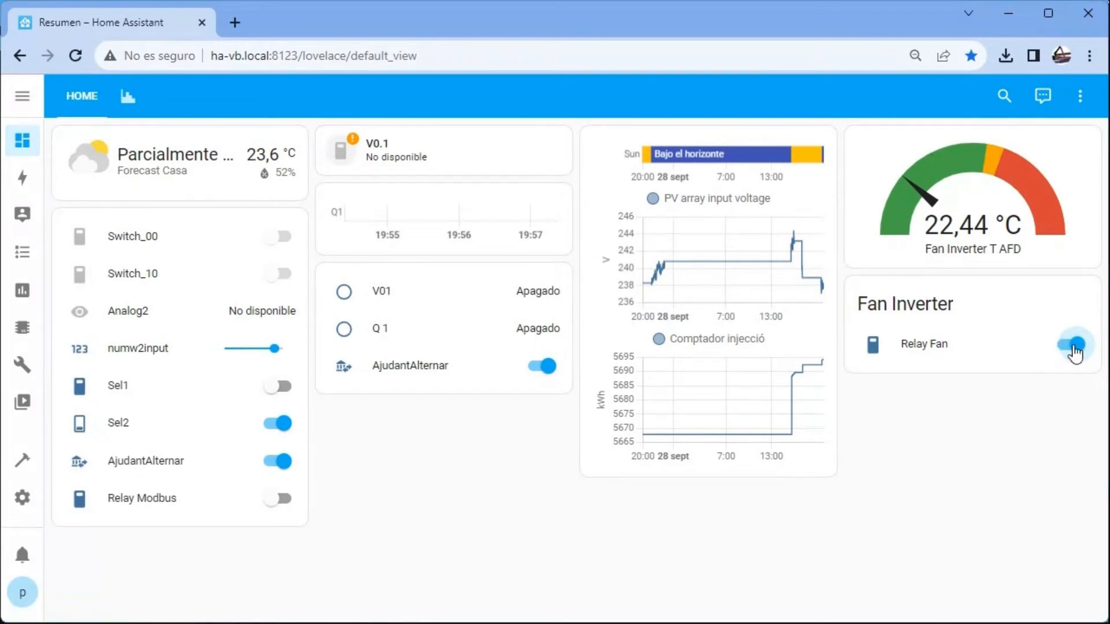
pyautogui.click(1075, 347)
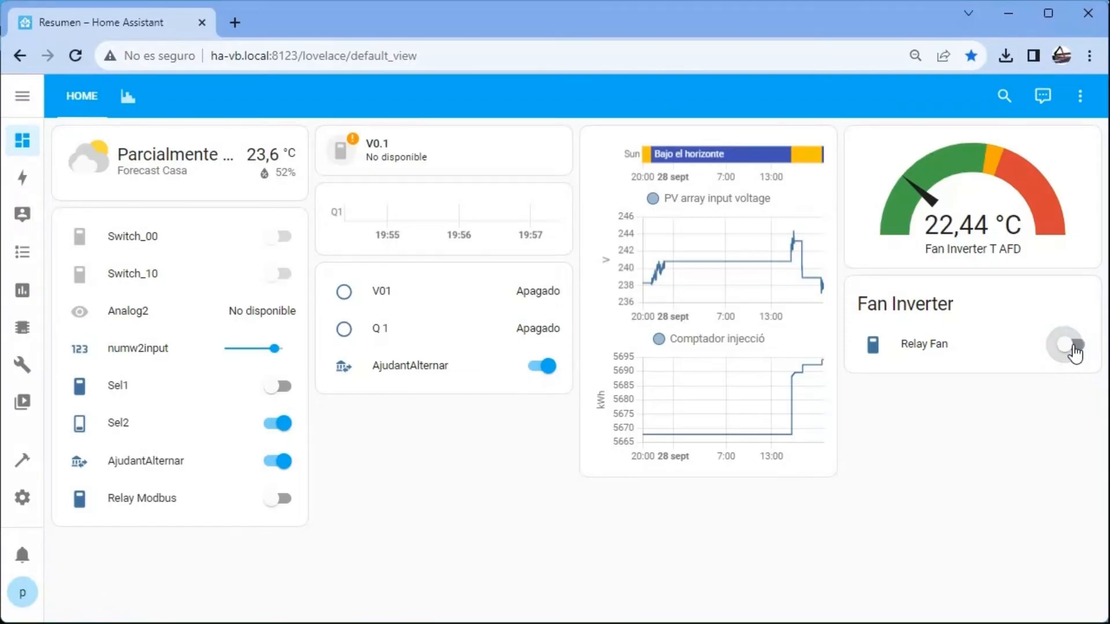
pyautogui.click(1066, 345)
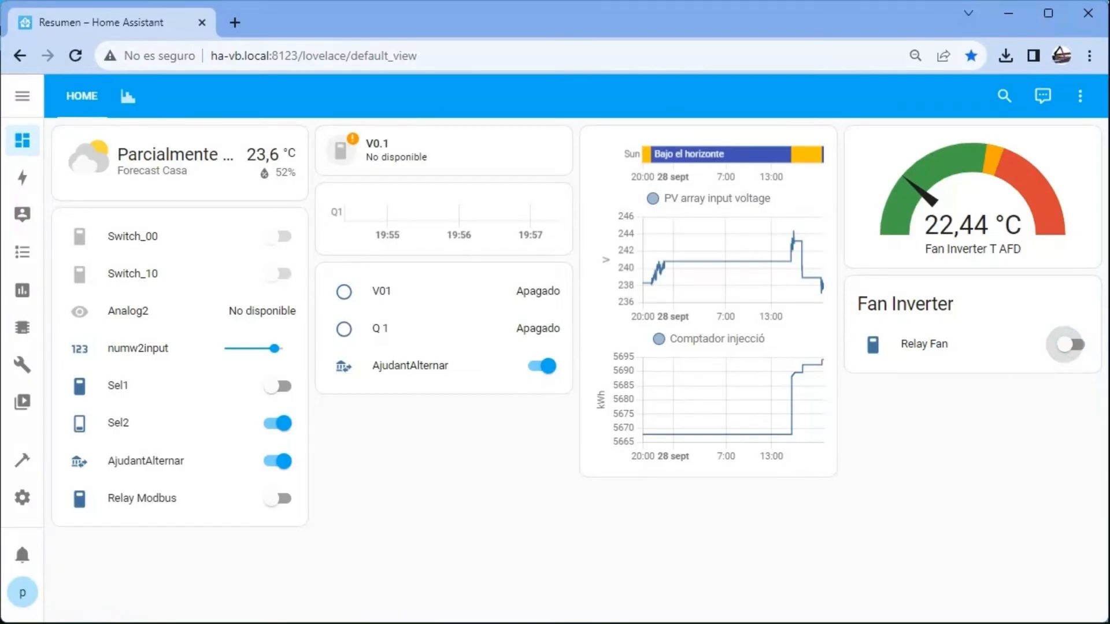